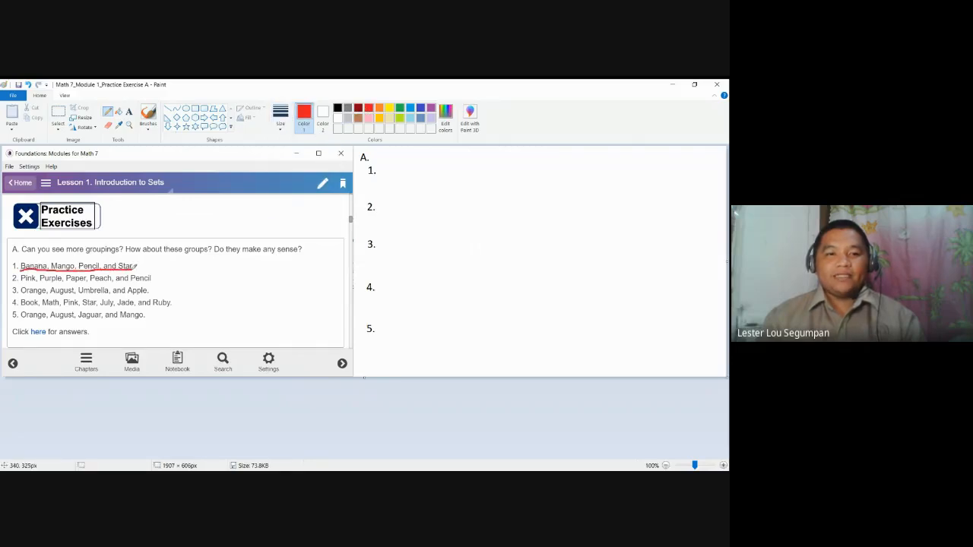
{"action": "mouse_move", "coordinate": [175, 261]}
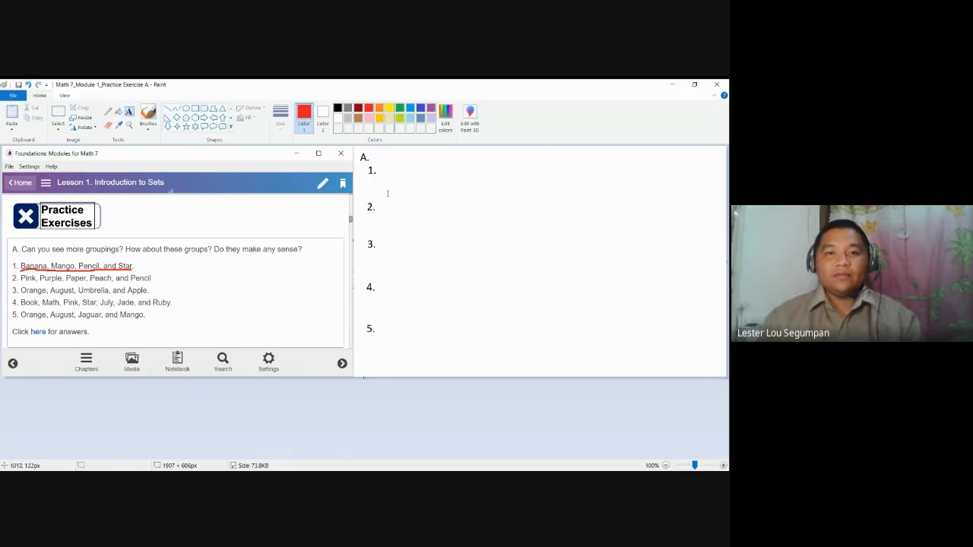
- Add the text "Set of yellow-colored objects" beside item 1 as the first answer
{"action": "left_click", "coordinate": [386, 170]}
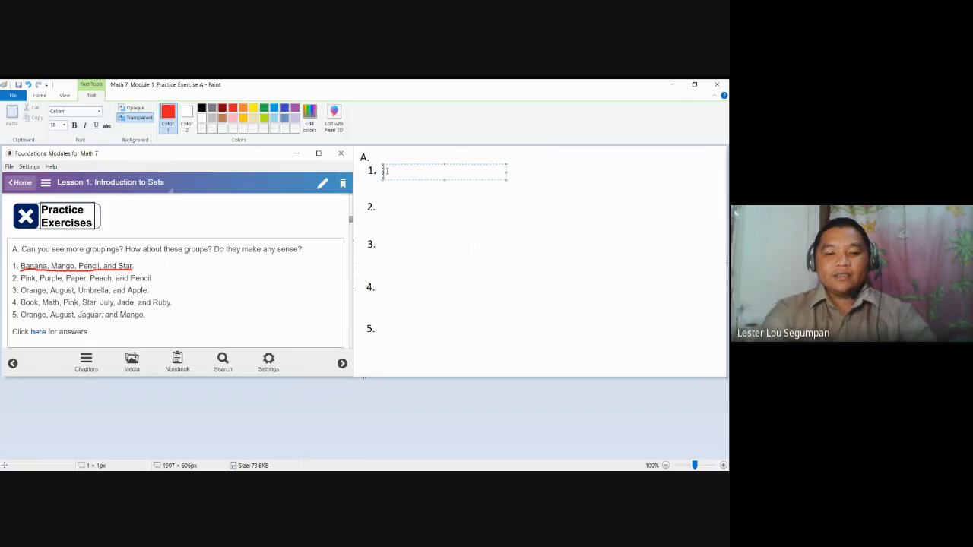
{"action": "type", "text": "Set"}
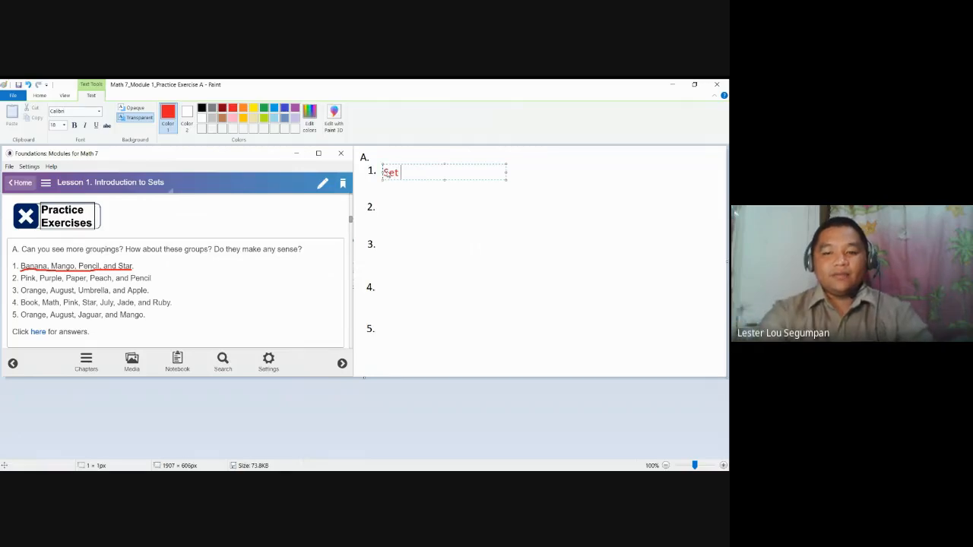
{"action": "type", "text": "of y"}
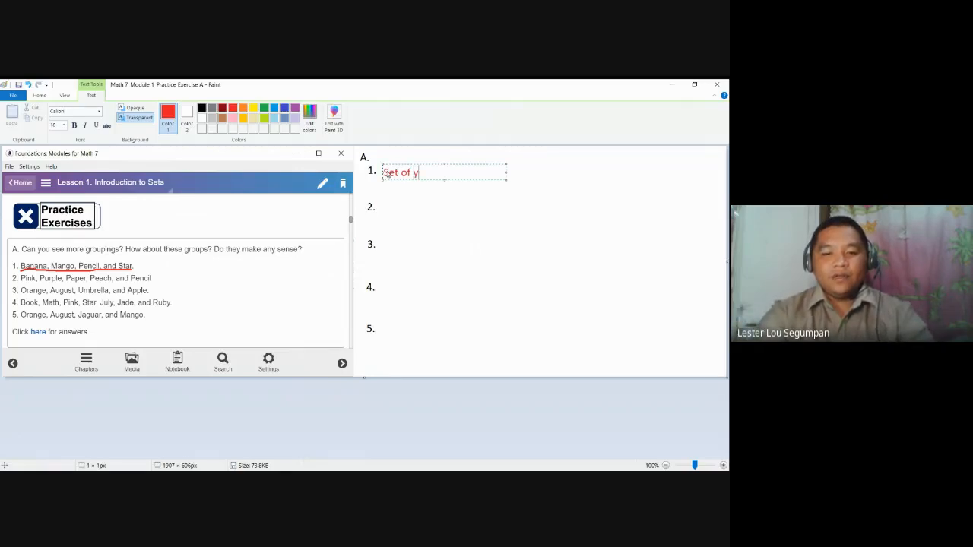
{"action": "type", "text": "eloo"}
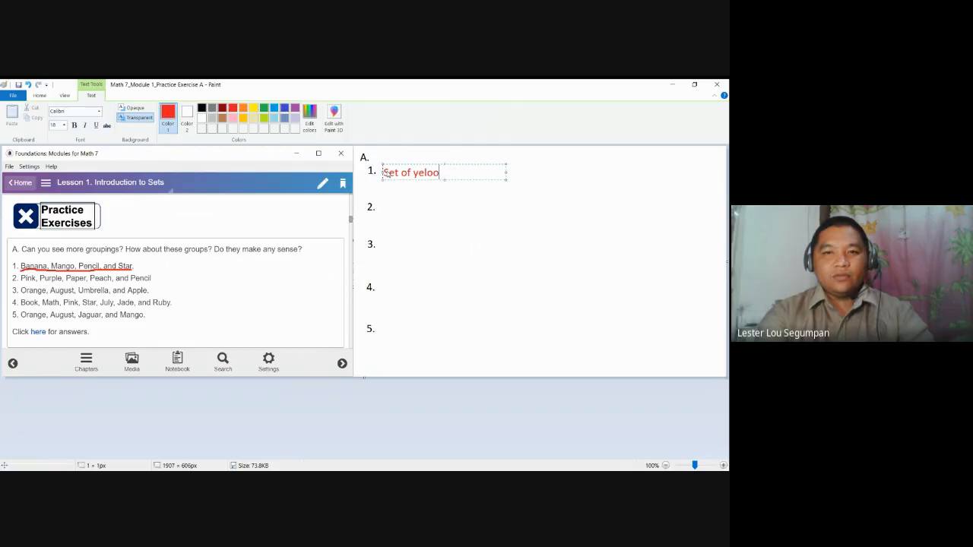
{"action": "type", "text": "w-colored"}
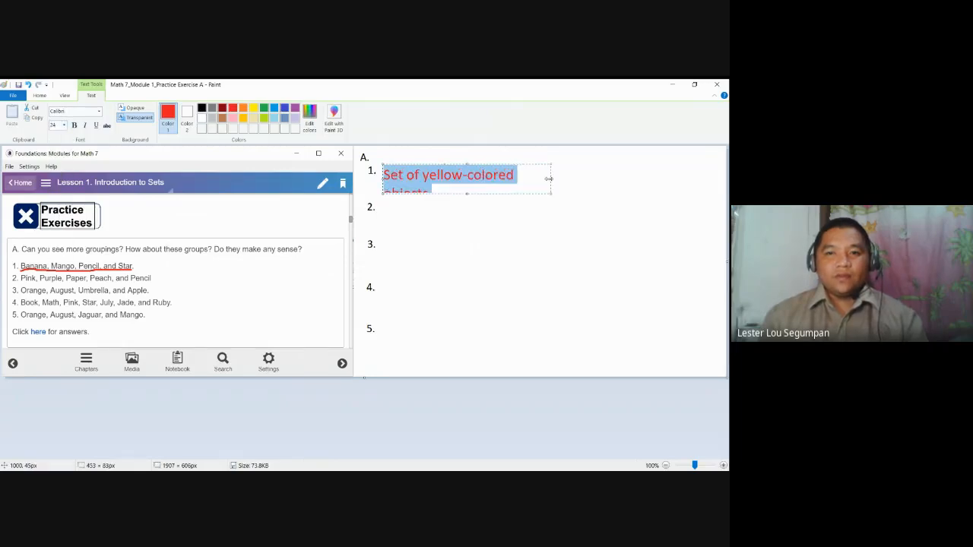
{"action": "type", "text": "objects"}
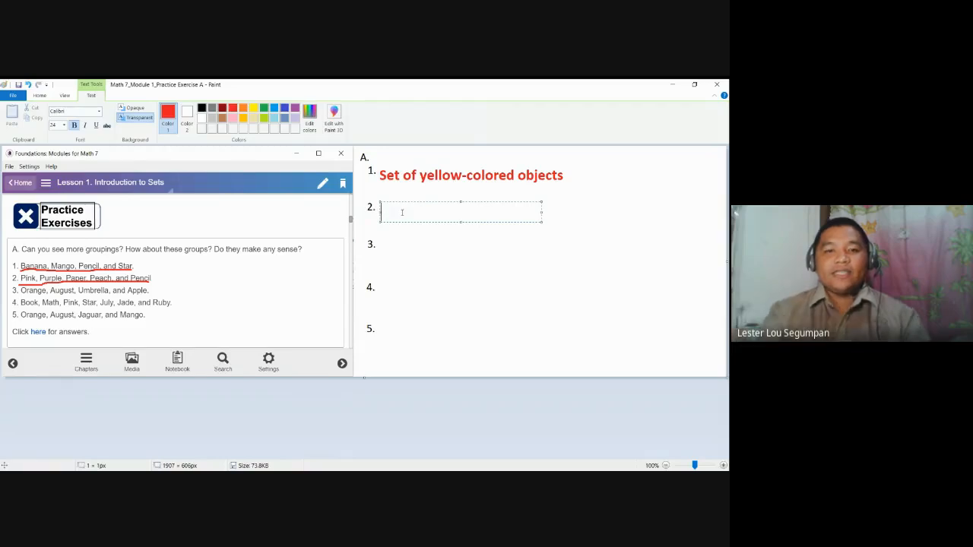
- Add "Set of words that start with P" in red beside item 2, below answer 1
{"action": "type", "text": "Set"}
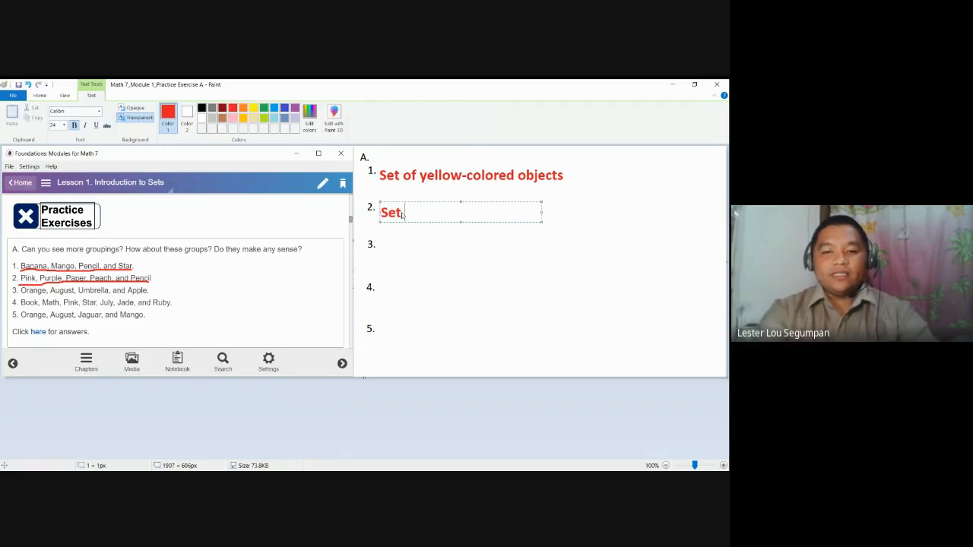
{"action": "type", "text": "of words"}
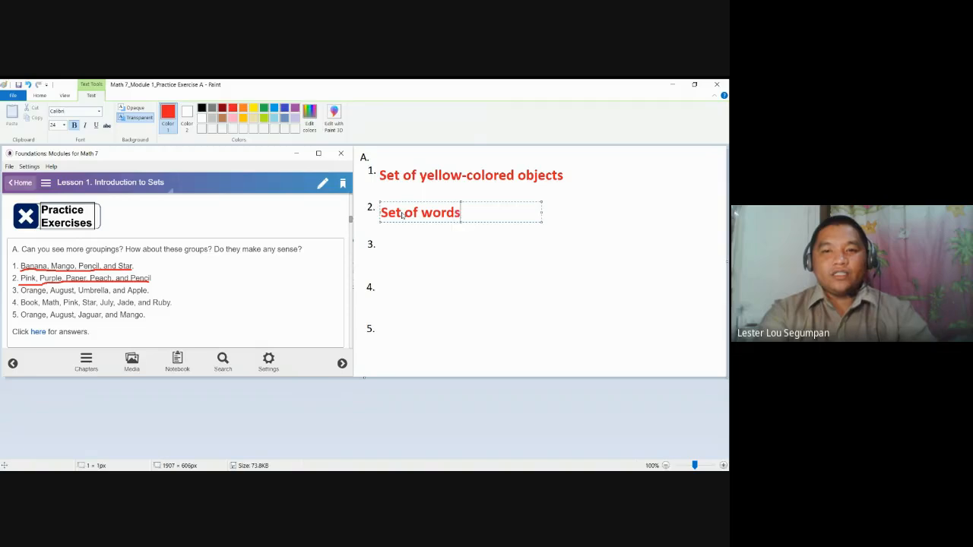
{"action": "type", "text": "that start"}
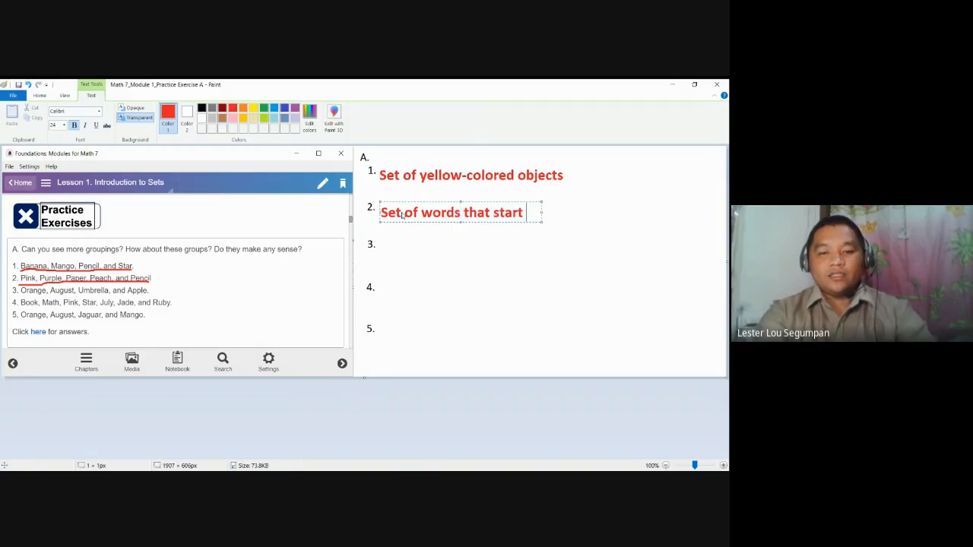
{"action": "type", "text": "with P"}
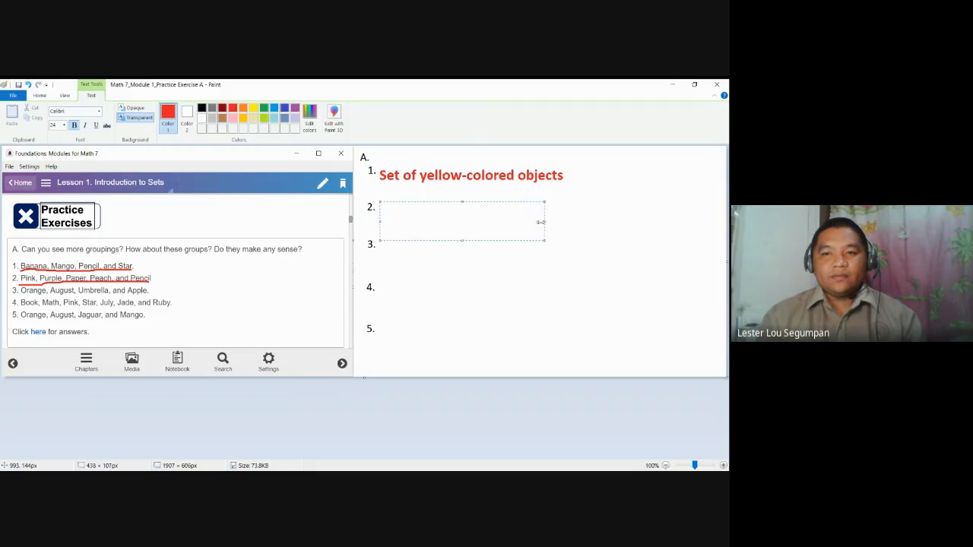
{"action": "type", "text": "Set of words that start with P"}
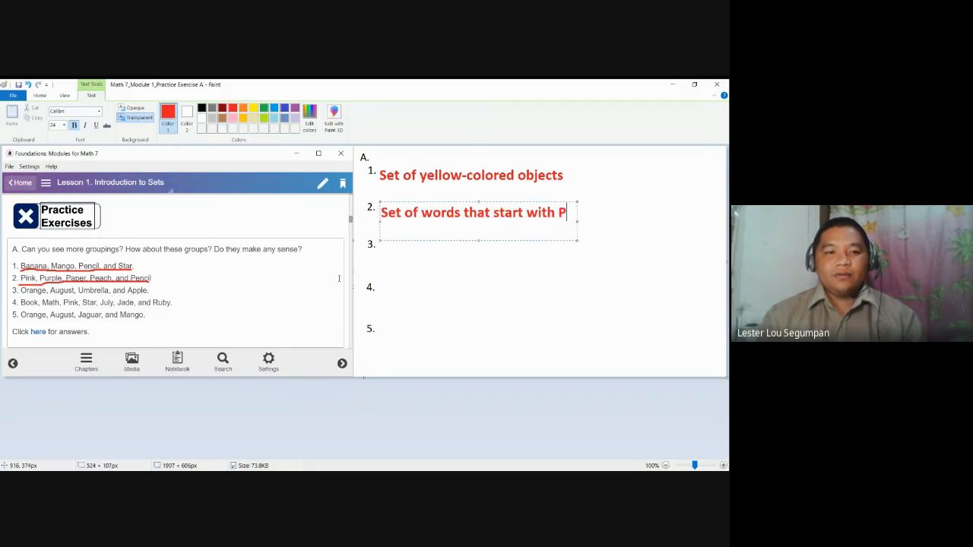
{"action": "mouse_move", "coordinate": [390, 295]}
{"action": "type", "text": "Set"}
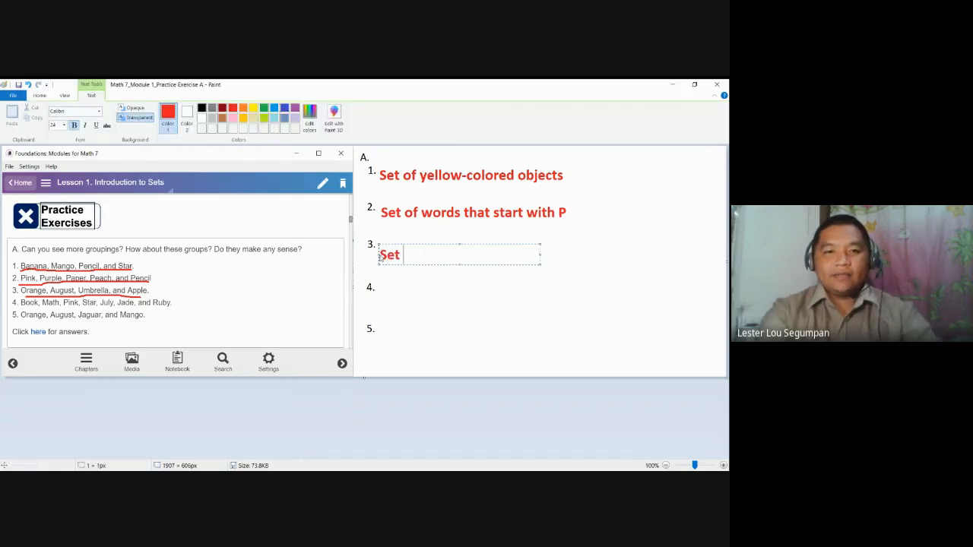
- Add "Set of objects with names that start with a vowel" in red beside item 3
{"action": "type", "text": "of obje"}
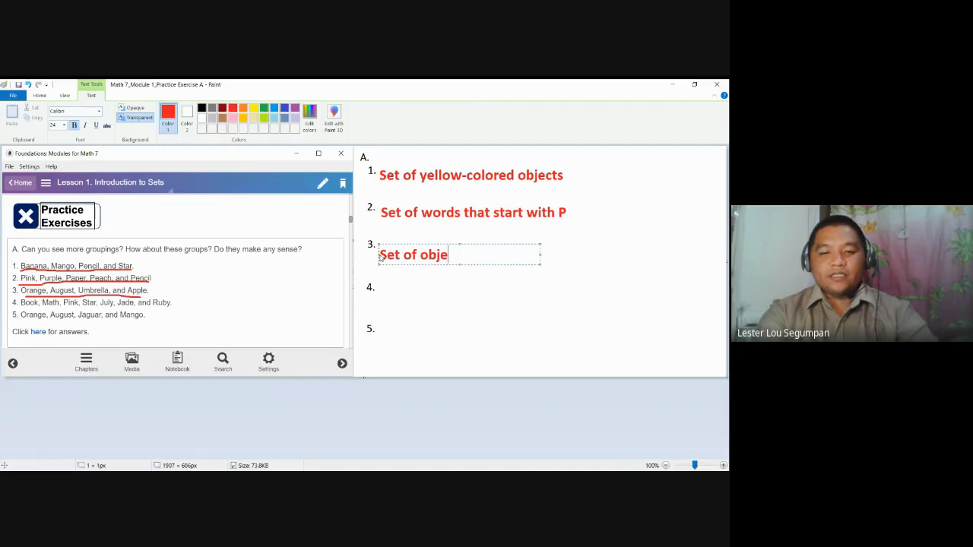
{"action": "type", "text": "cts w"}
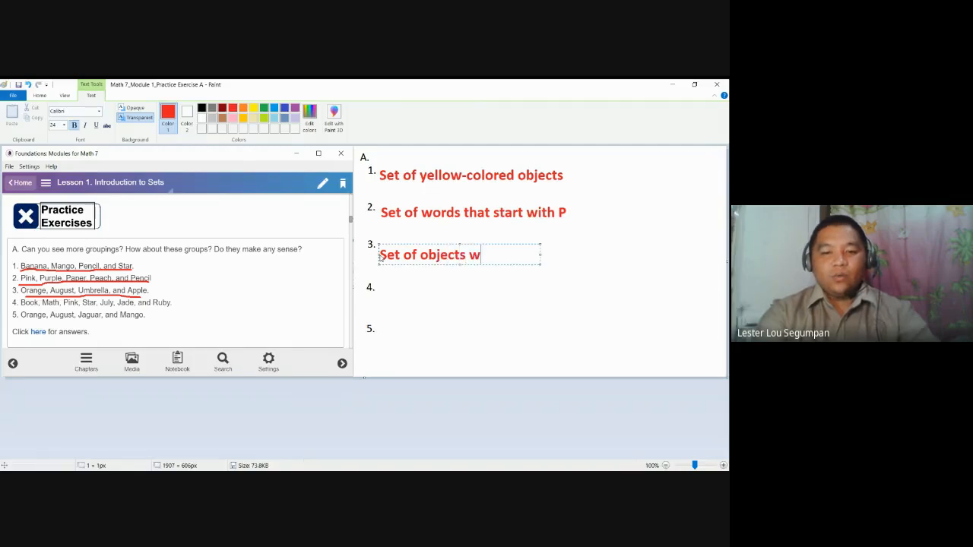
{"action": "type", "text": "ith names that"}
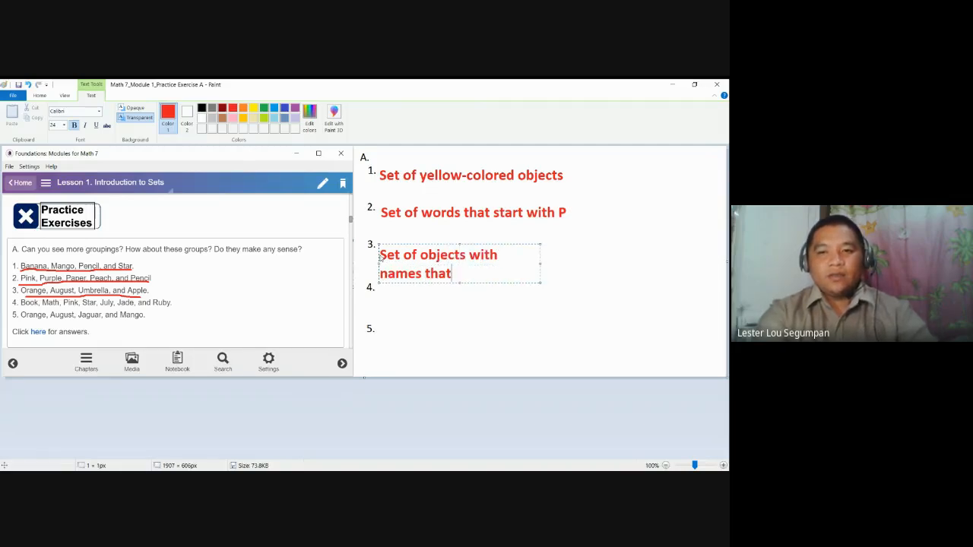
{"action": "type", "text": "start wi"}
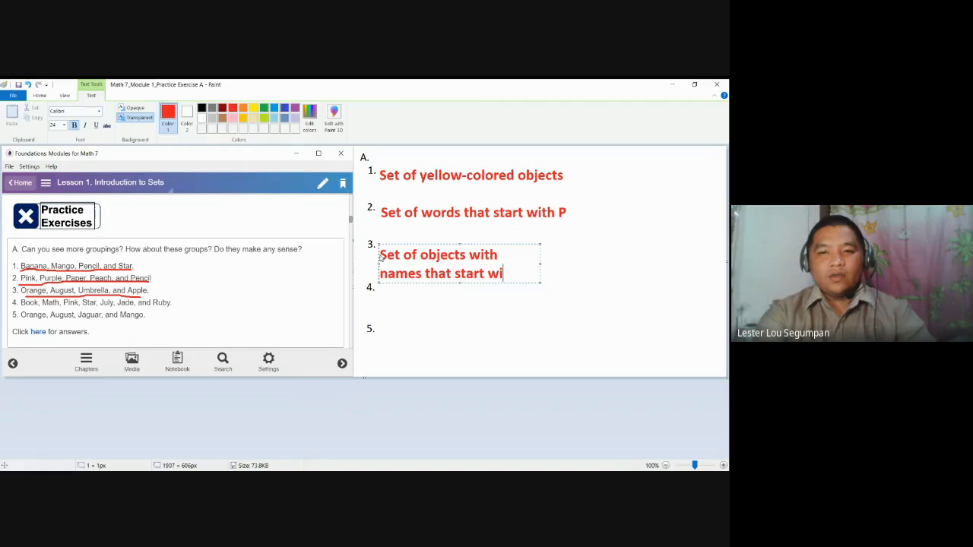
{"action": "type", "text": "th a"}
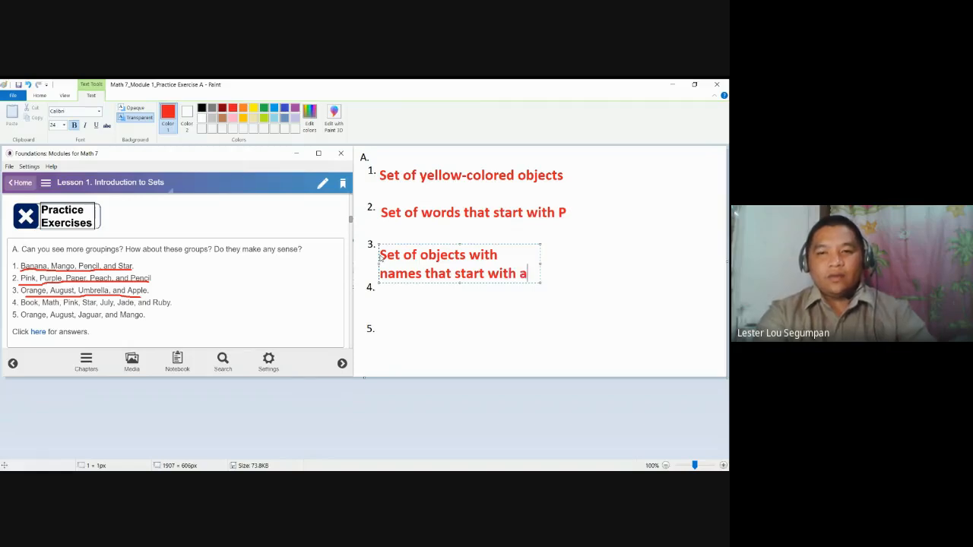
{"action": "type", "text": "vowel"}
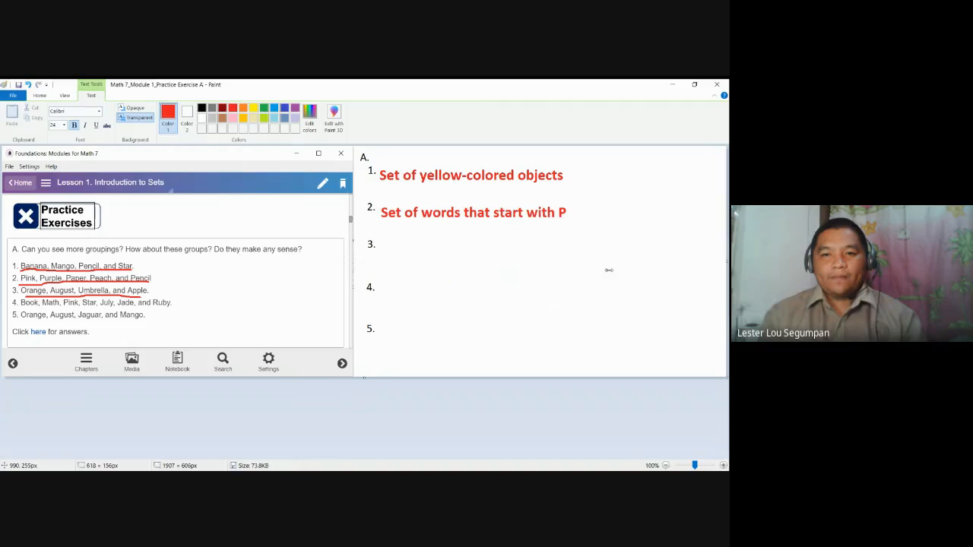
{"action": "type", "text": "Set of objects with names that start with a vowel"}
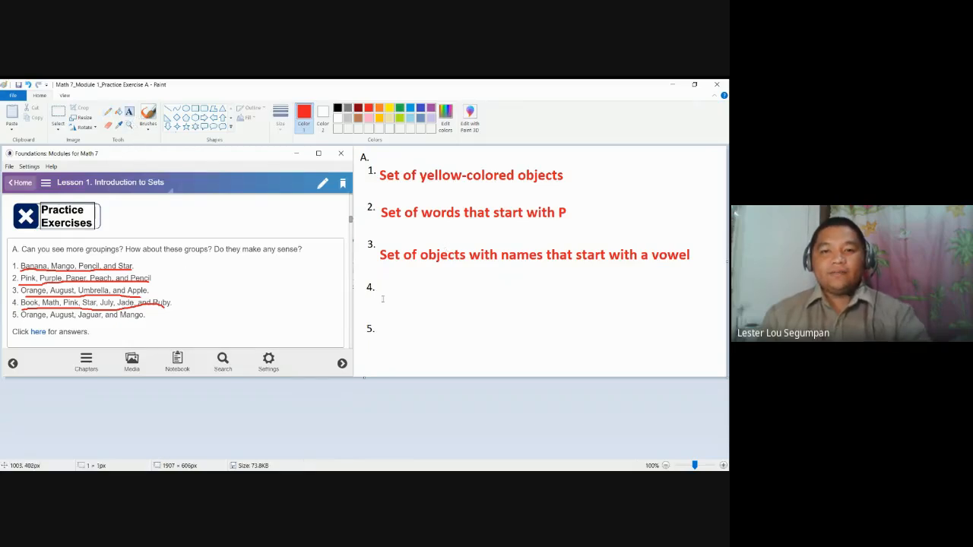
- Type "Set of objects with fours in the name" beside item 4, correcting a mistyped word
{"action": "type", "text": "Set of"}
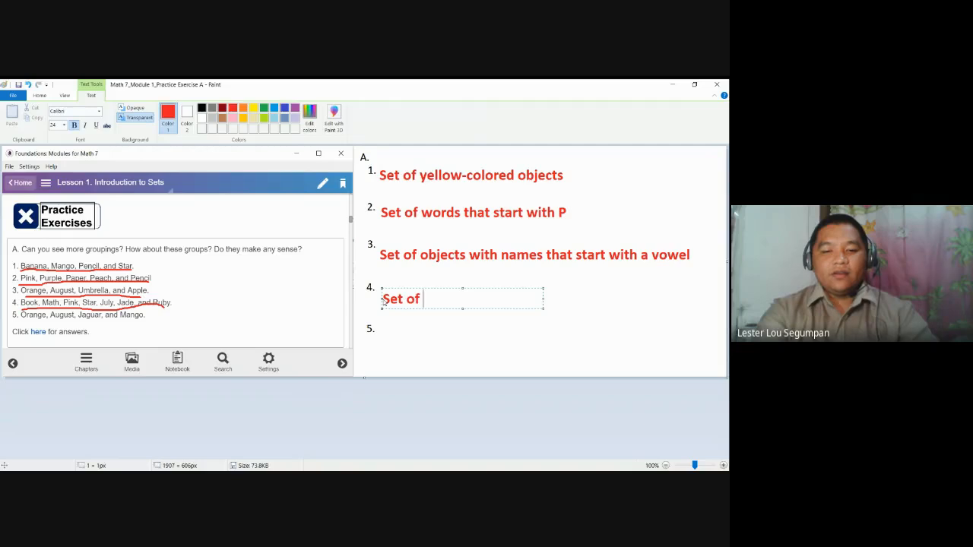
{"action": "type", "text": "objects"}
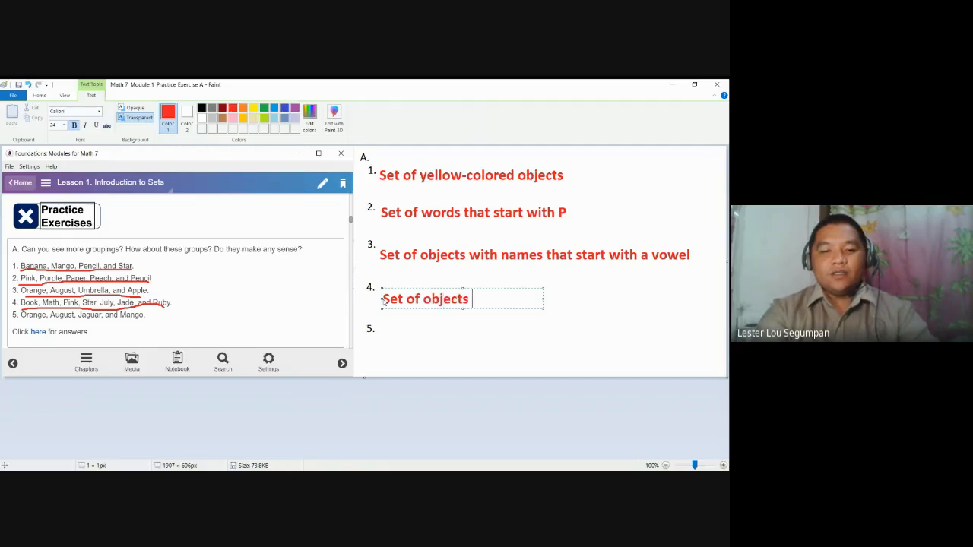
{"action": "type", "text": "with names t"}
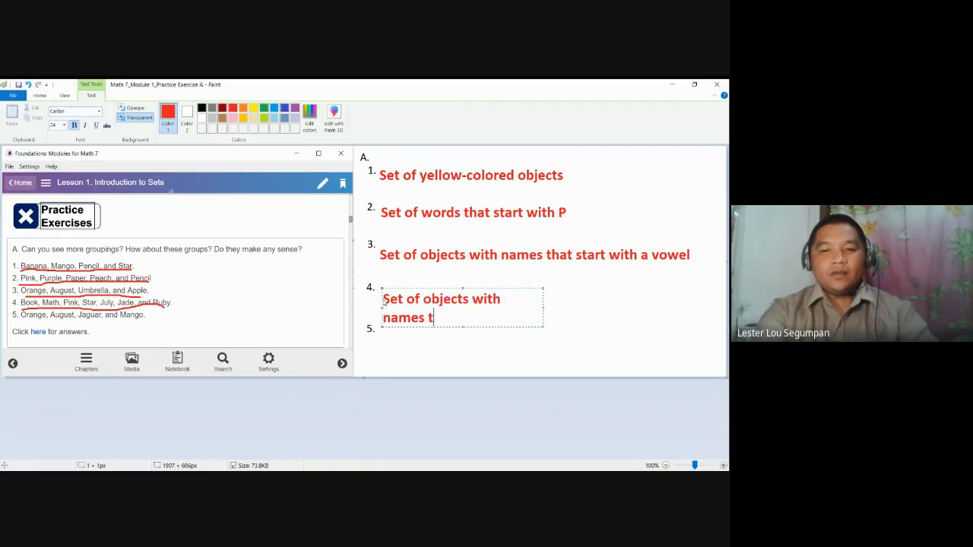
{"action": "type", "text": "hat"}
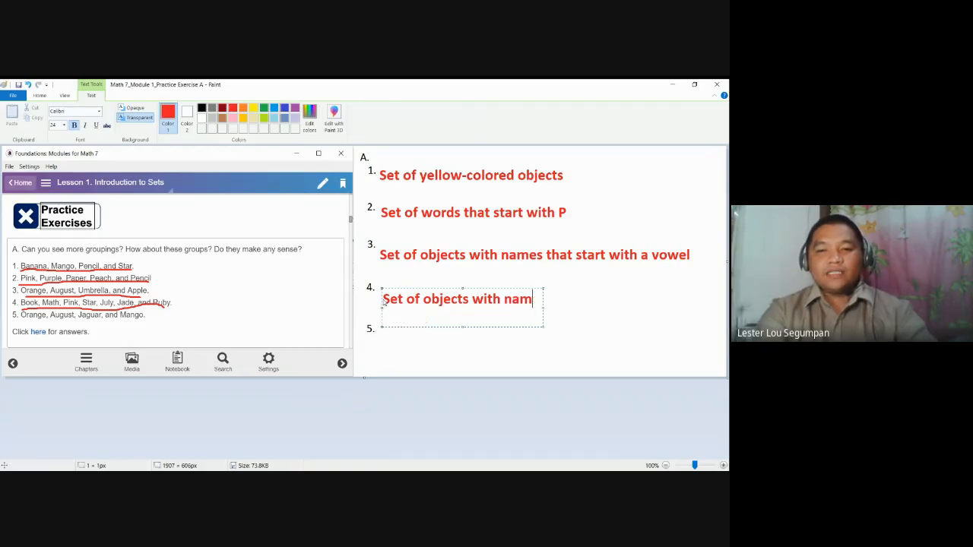
{"action": "key", "text": "backspace"}
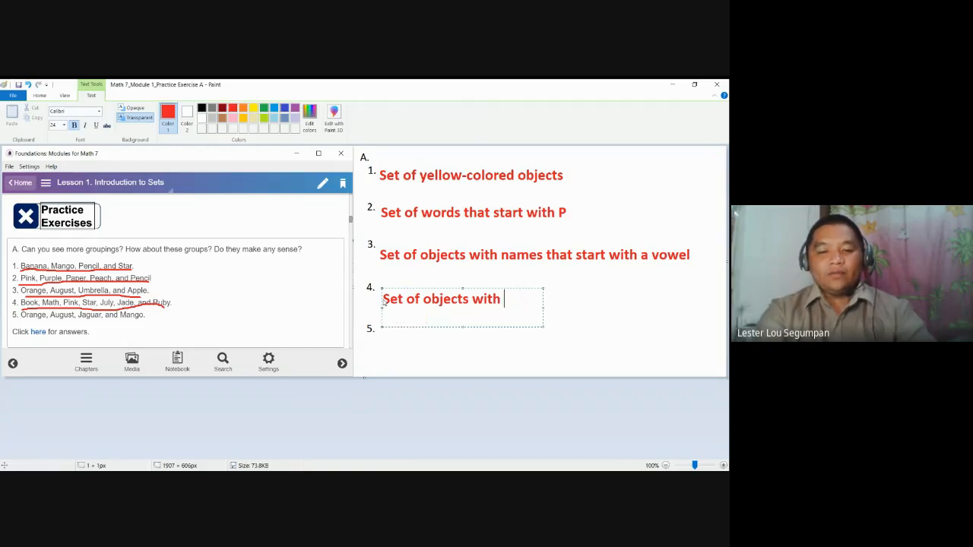
{"action": "type", "text": "f"}
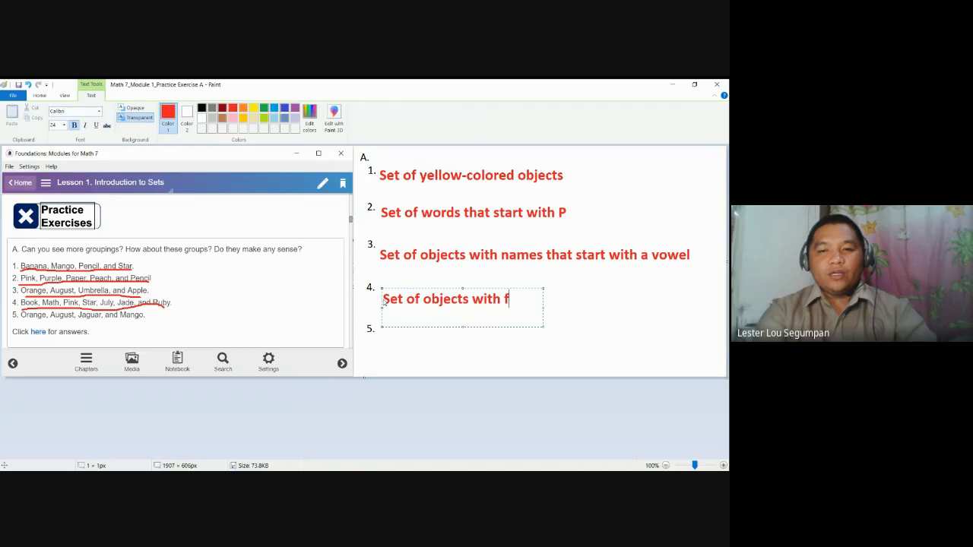
{"action": "type", "text": "our lette"}
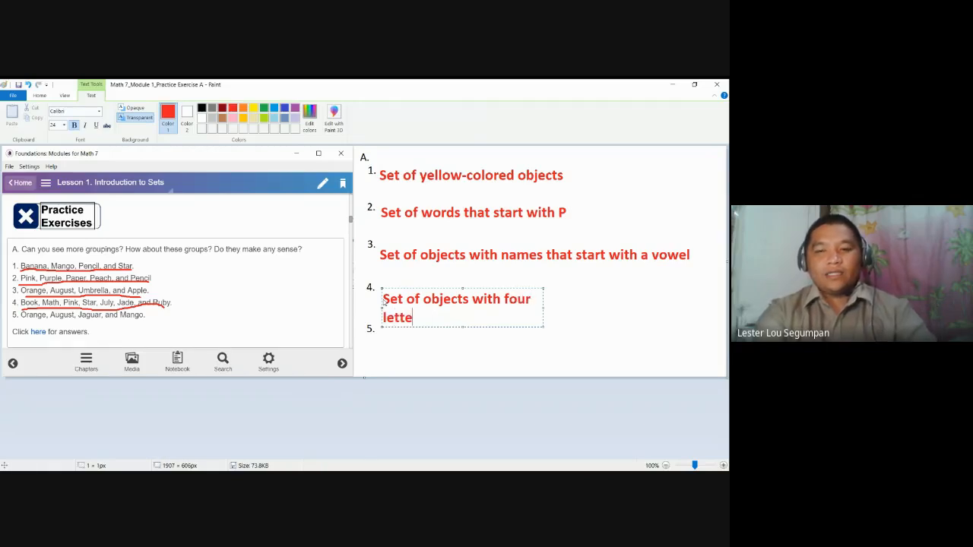
{"action": "type", "text": "rs in"}
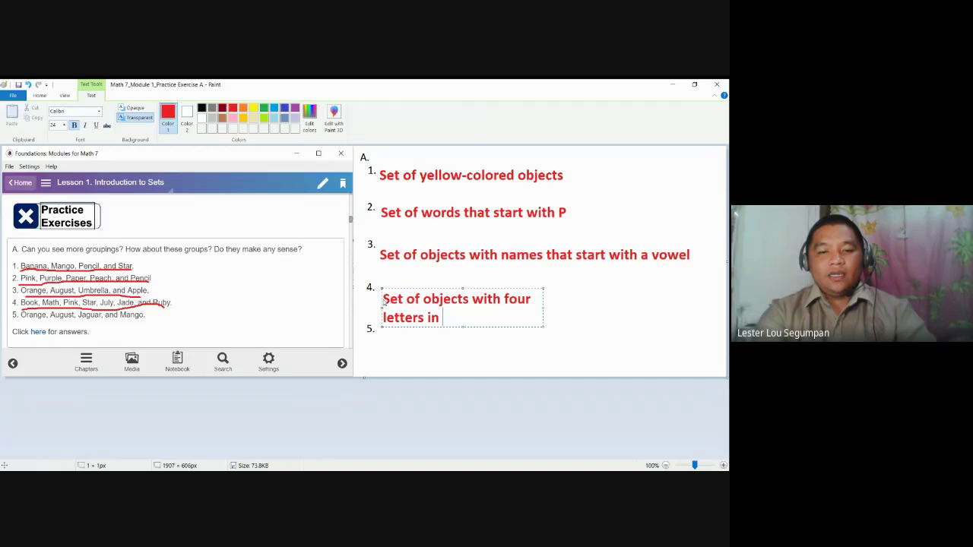
{"action": "type", "text": "the"}
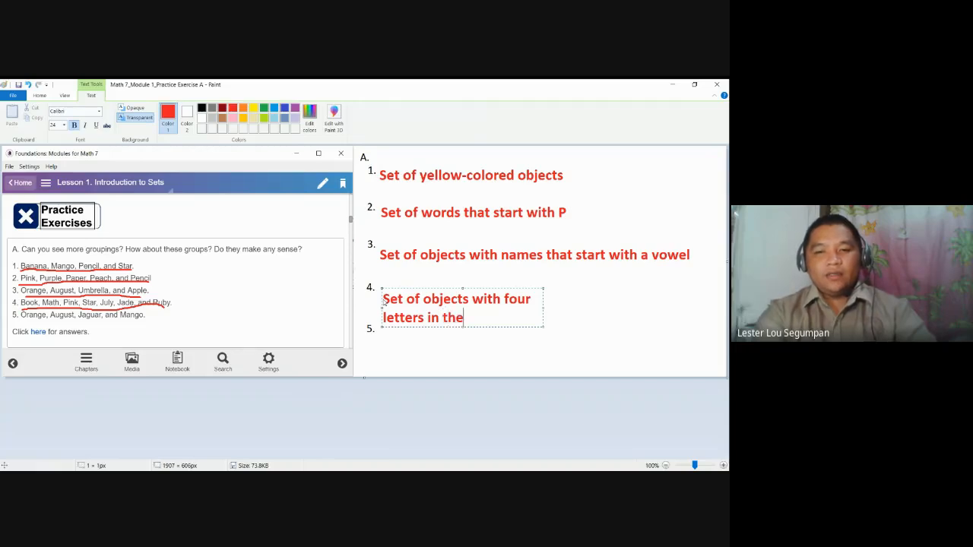
{"action": "type", "text": "name"}
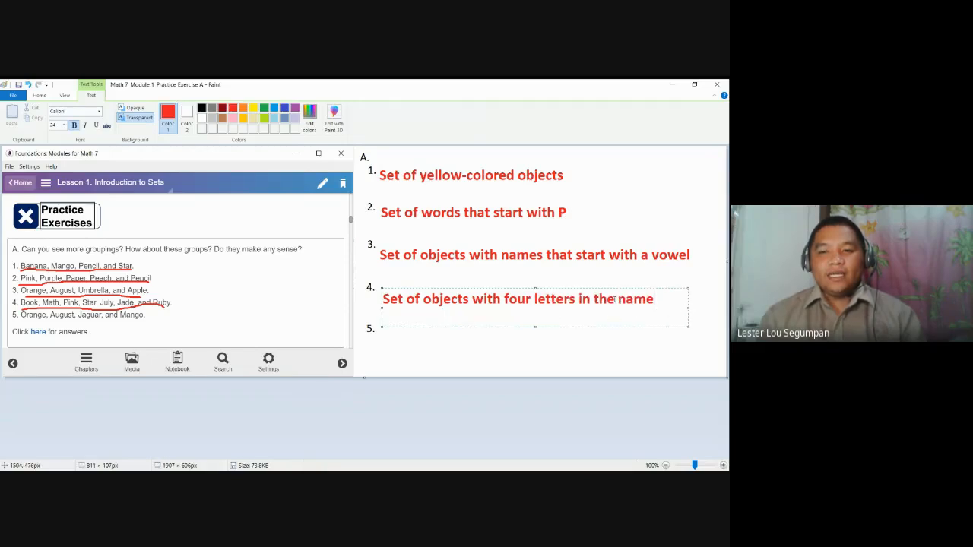
- Replace "the" with "their English" so answer 4 ends "in their English name"
{"action": "double_click", "coordinate": [602, 298]}
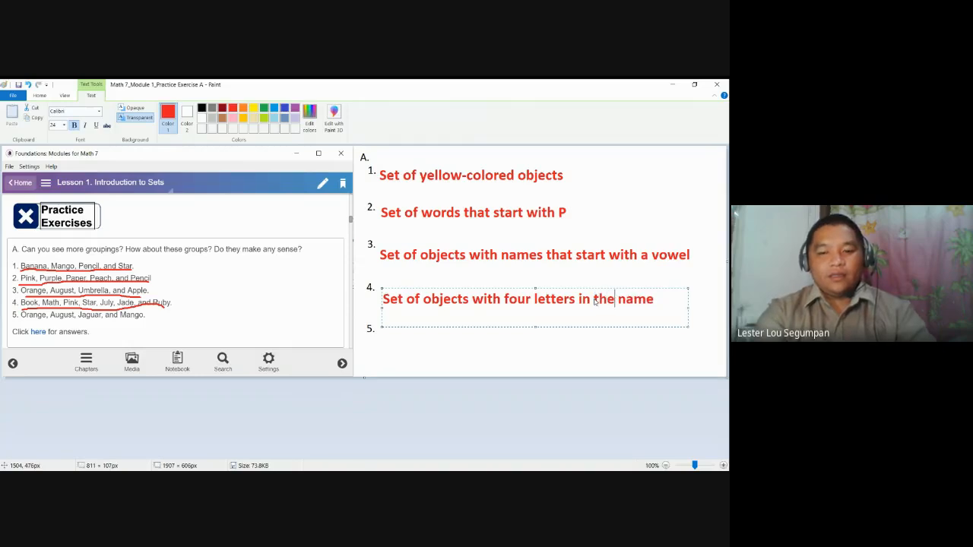
{"action": "type", "text": "their E"}
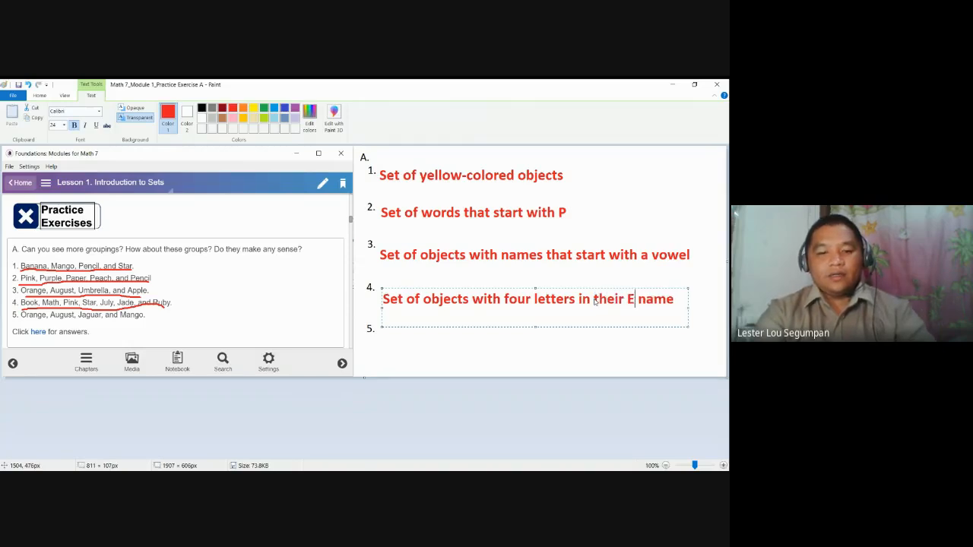
{"action": "type", "text": "nglish"}
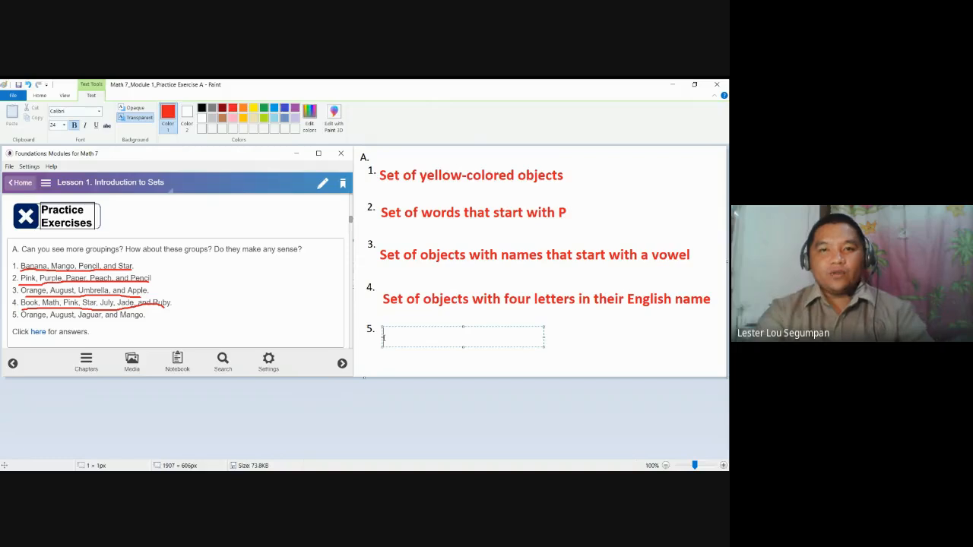
- Add "Set of objects with letters A and G in their name" in red beside item 5
{"action": "type", "text": "Set"}
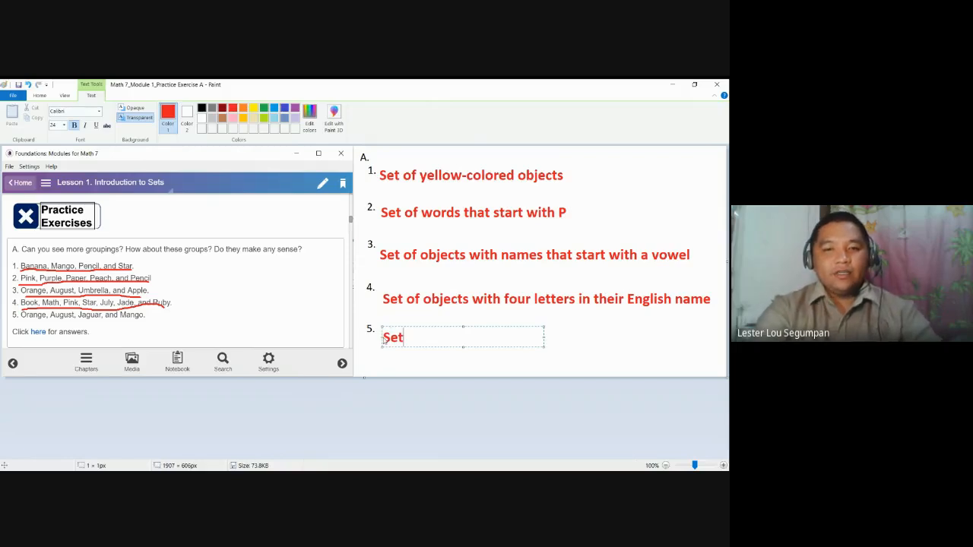
{"action": "type", "text": "of ob"}
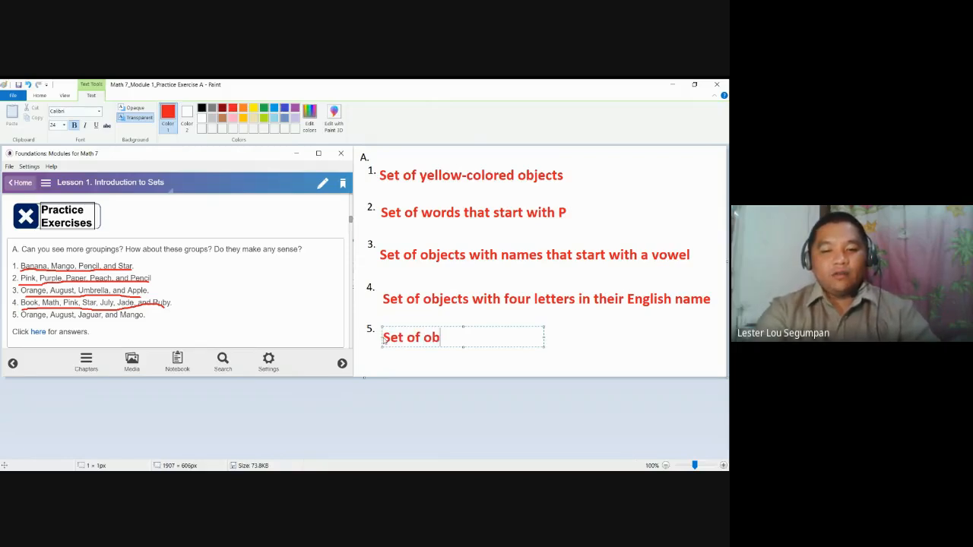
{"action": "type", "text": "jects"}
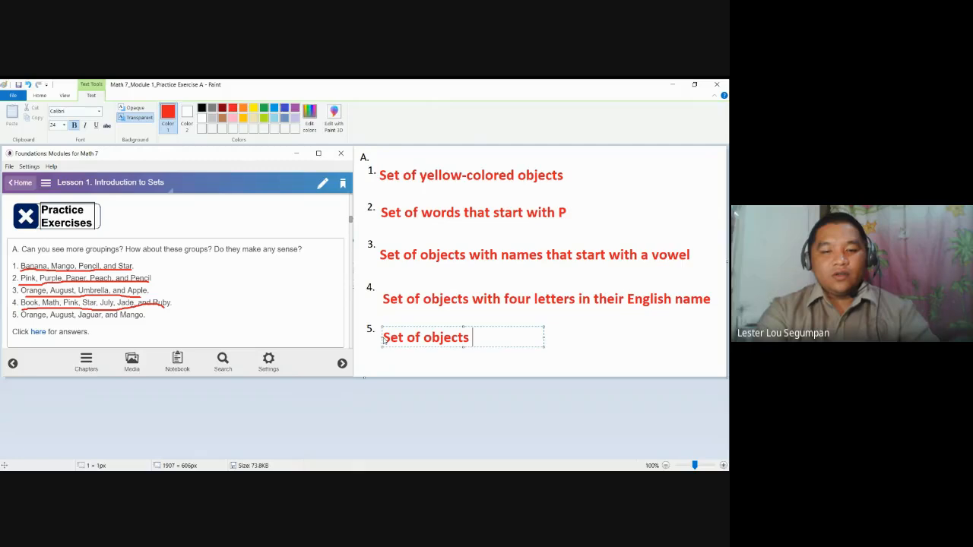
{"action": "type", "text": "with"}
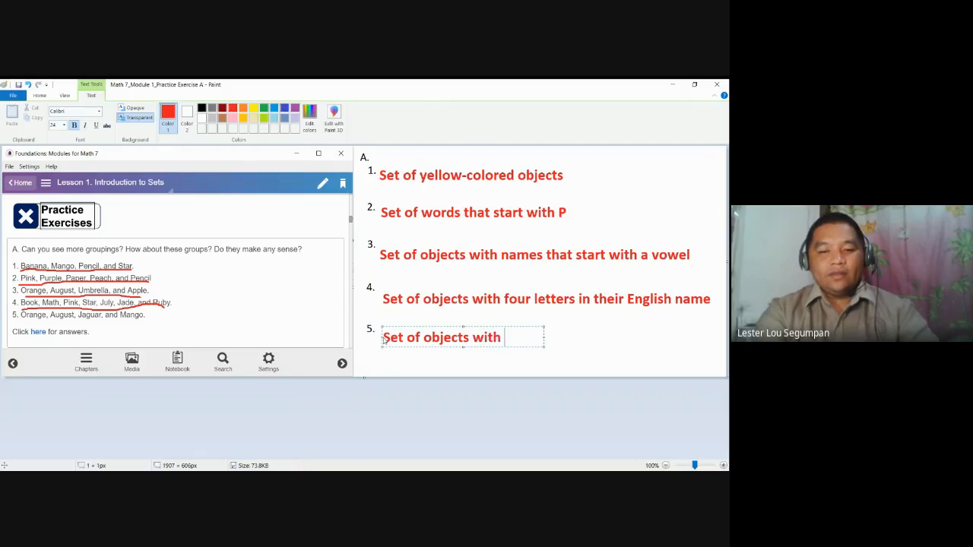
{"action": "type", "text": "letters"}
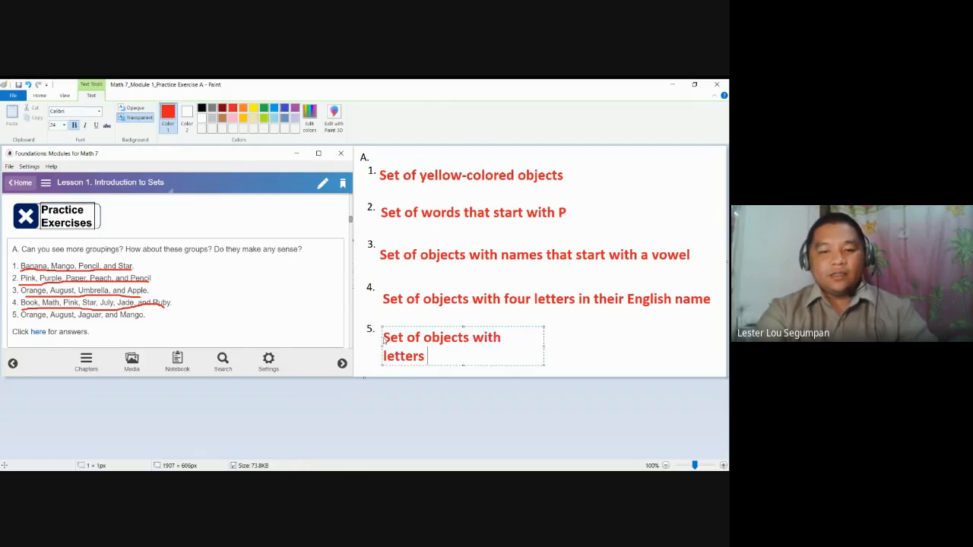
{"action": "type", "text": "A and"}
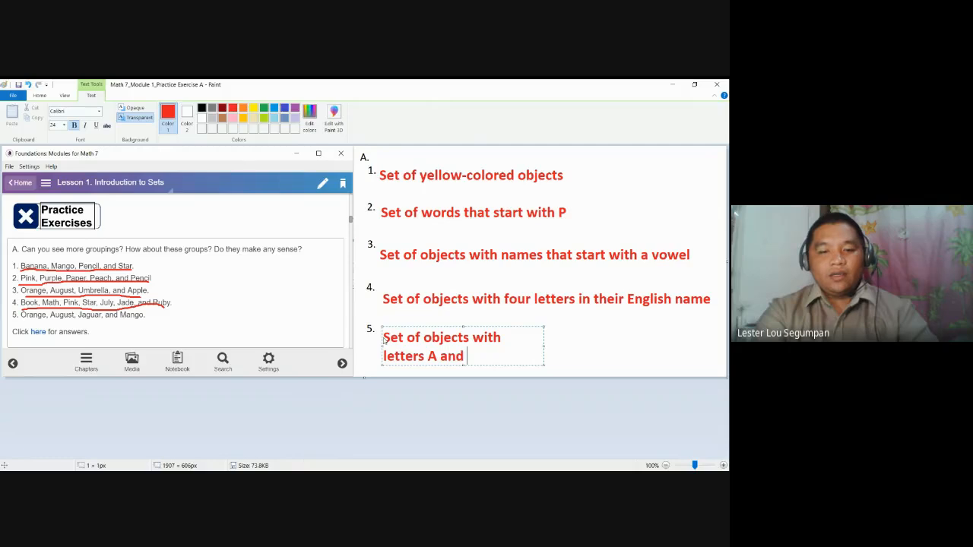
{"action": "type", "text": "G in th"}
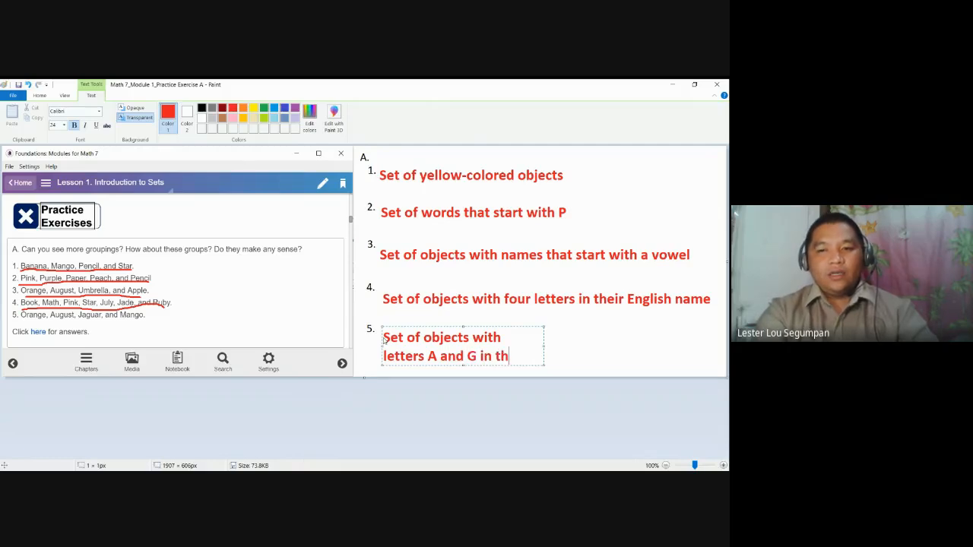
{"action": "type", "text": "eir"}
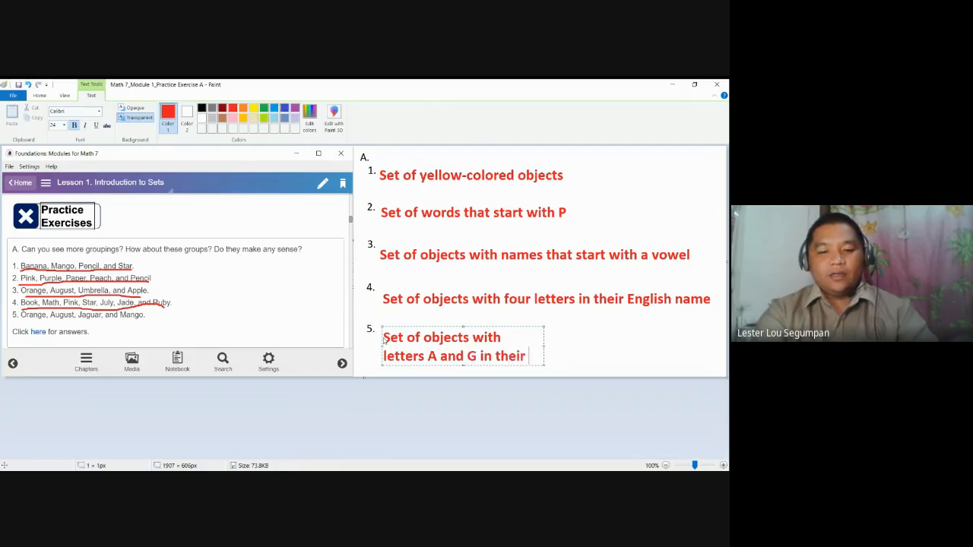
{"action": "type", "text": "name"}
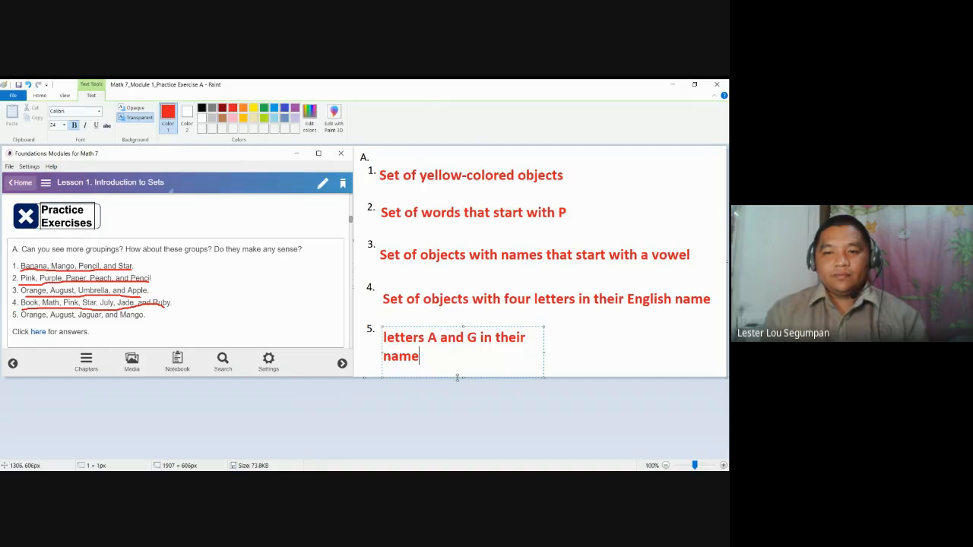